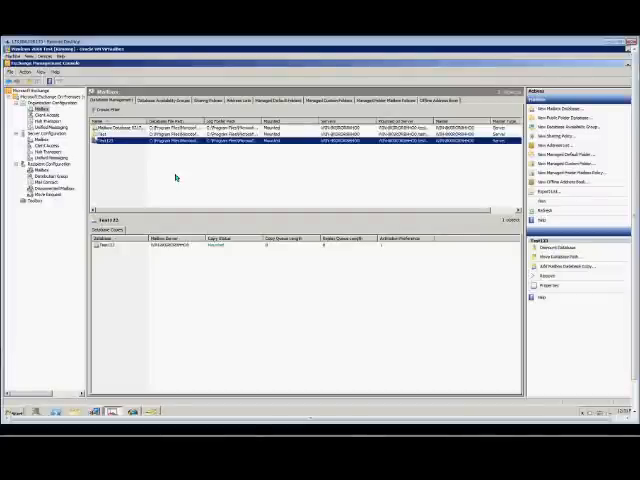
{"action": "mouse_move", "coordinate": [150, 186]}
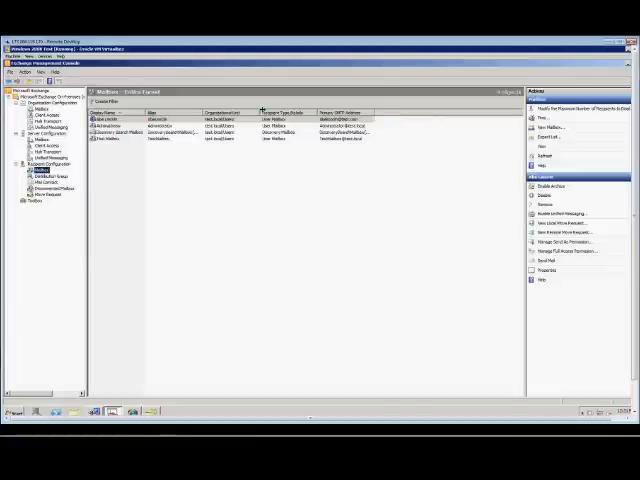
Add the Database column to the mailbox recipient list via Add/Remove Columns.
{"action": "left_click", "coordinate": [150, 120]}
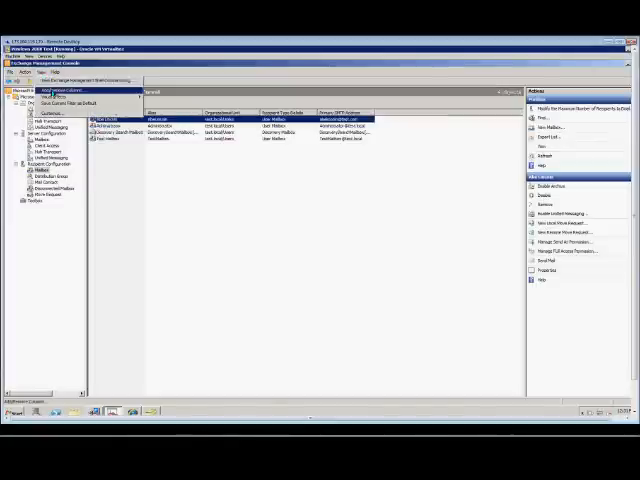
{"action": "left_click", "coordinate": [60, 92]}
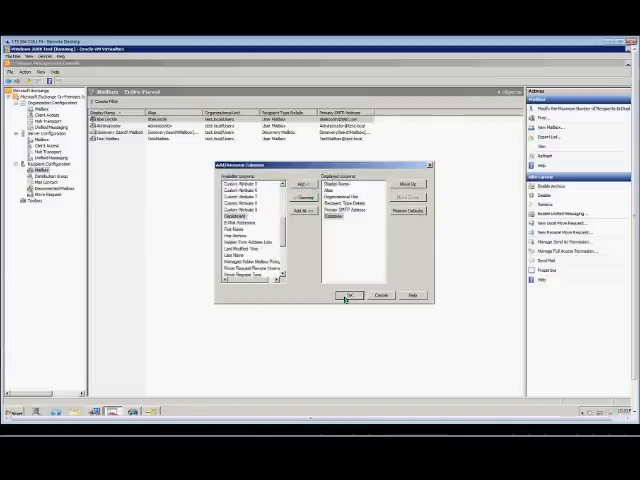
{"action": "left_click", "coordinate": [348, 296]}
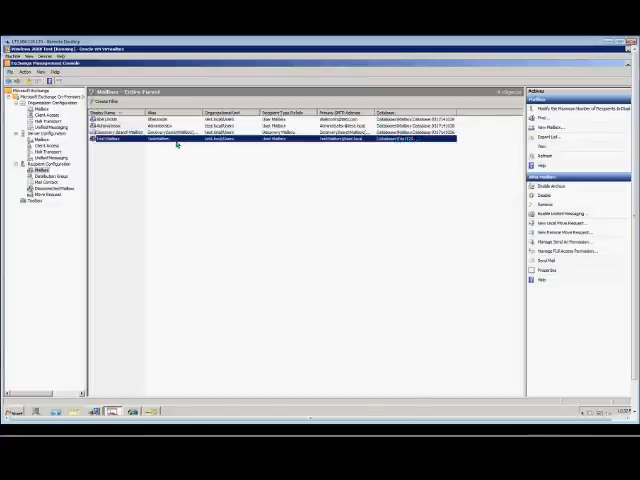
Move the mailbox to another database with a New Local Move Request and finish the wizard.
{"action": "right_click", "coordinate": [160, 144]}
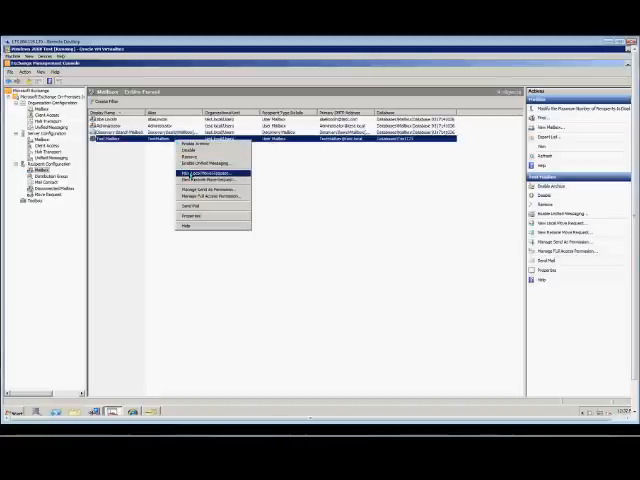
{"action": "left_click", "coordinate": [200, 176]}
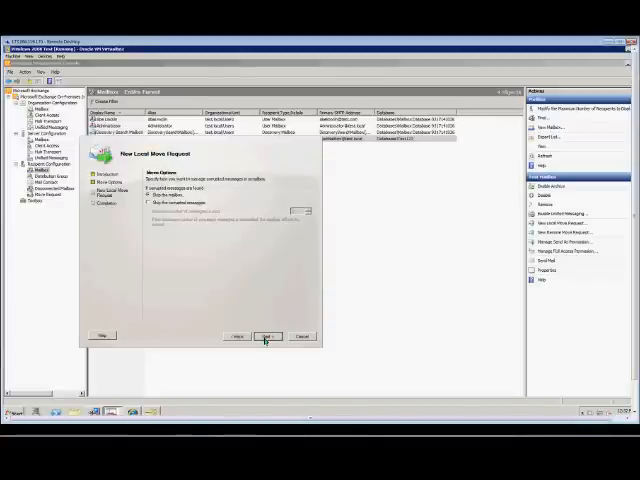
{"action": "left_click", "coordinate": [266, 336]}
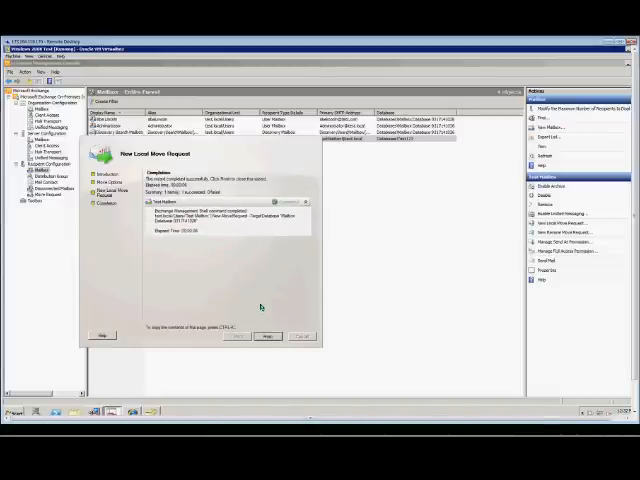
{"action": "left_click", "coordinate": [268, 336]}
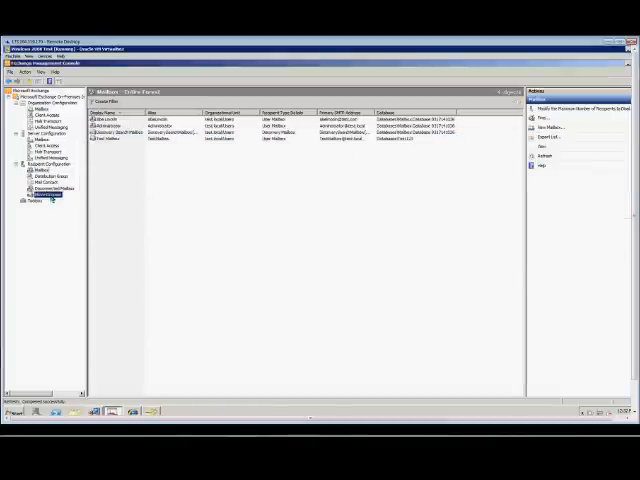
{"action": "left_click", "coordinate": [50, 192]}
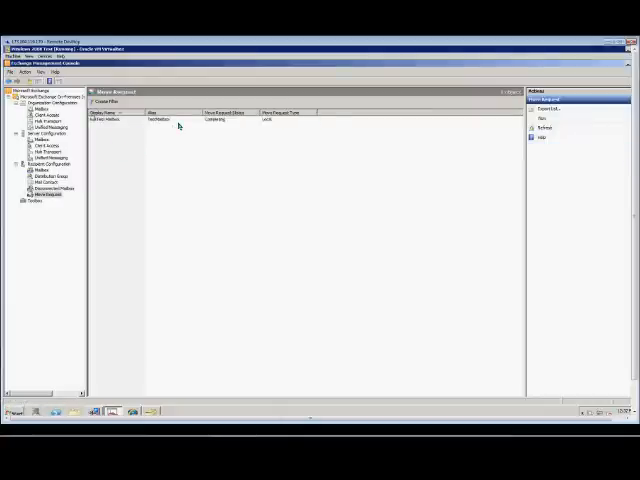
{"action": "left_click", "coordinate": [120, 120]}
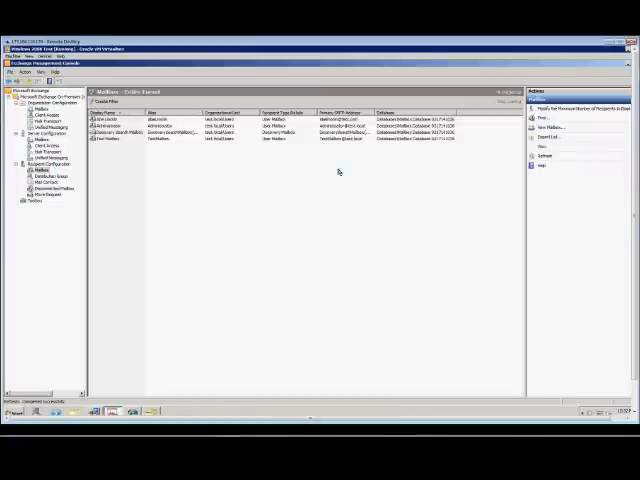
{"action": "mouse_move", "coordinate": [120, 152]}
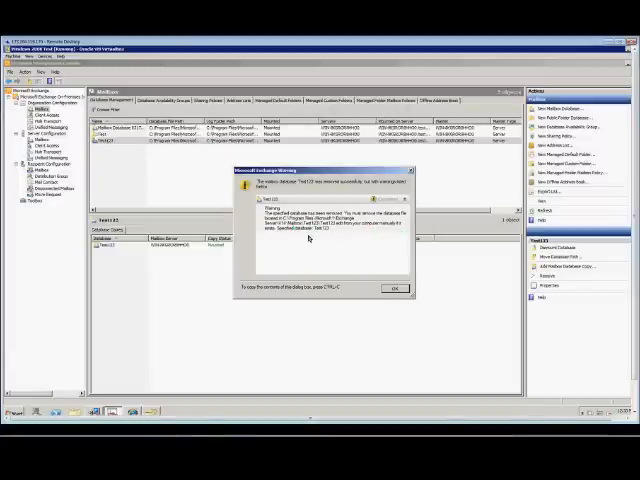
Confirm removing the Test123 mailbox database, leaving two databases in the organization.
{"action": "left_click", "coordinate": [394, 288]}
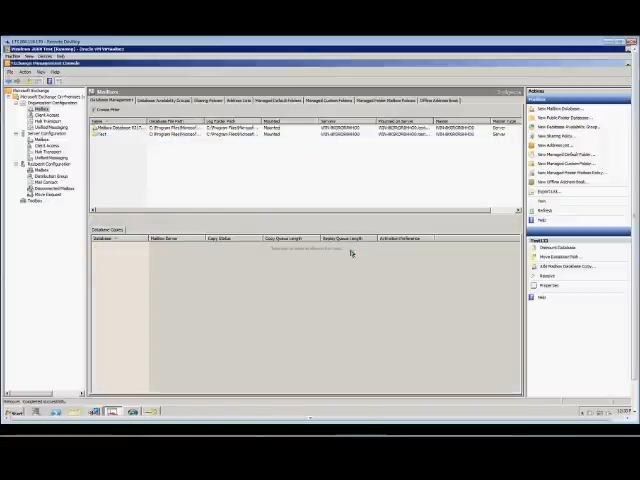